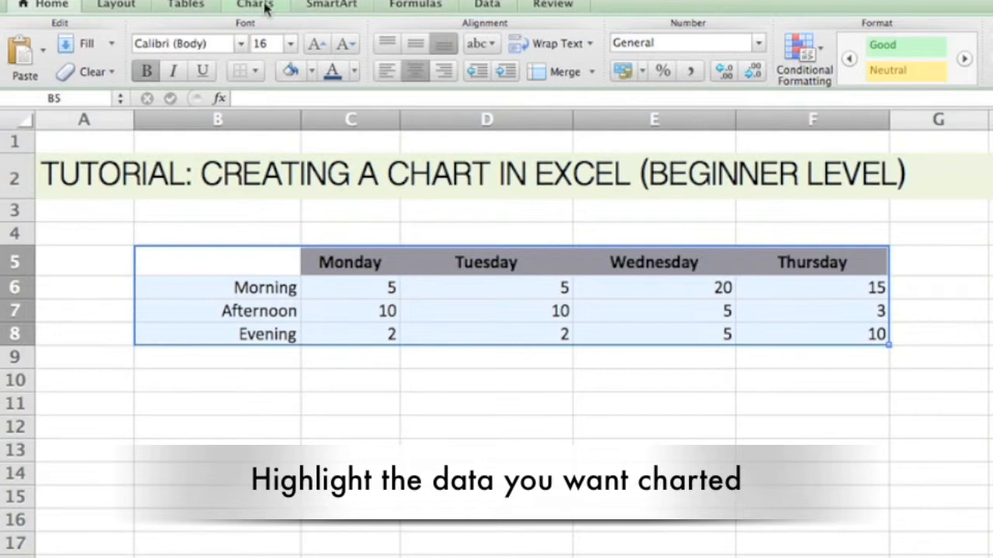
# - Show the Charts ribbon options for the selected B5:F8 day-by-time data
pyautogui.click(254, 7)
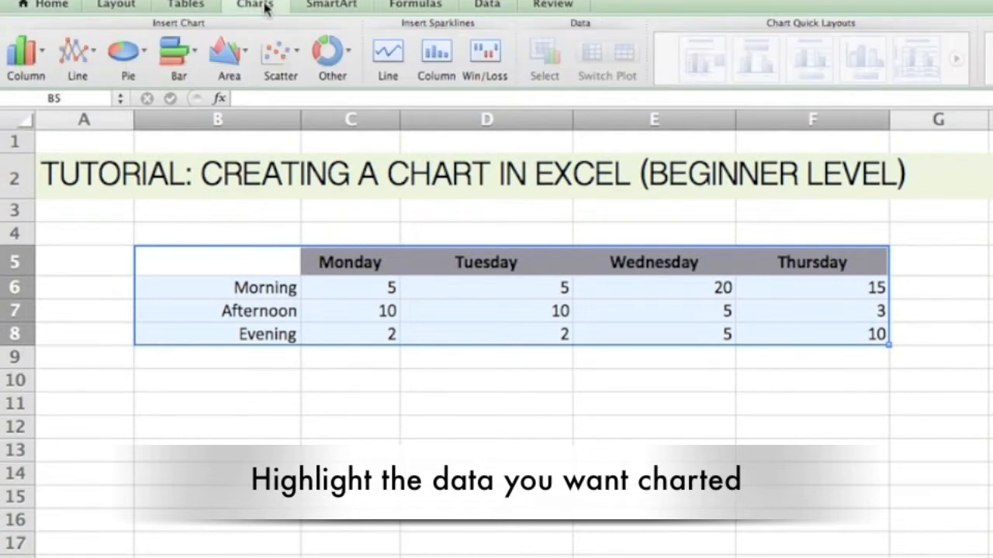
pyautogui.moveTo(77, 59)
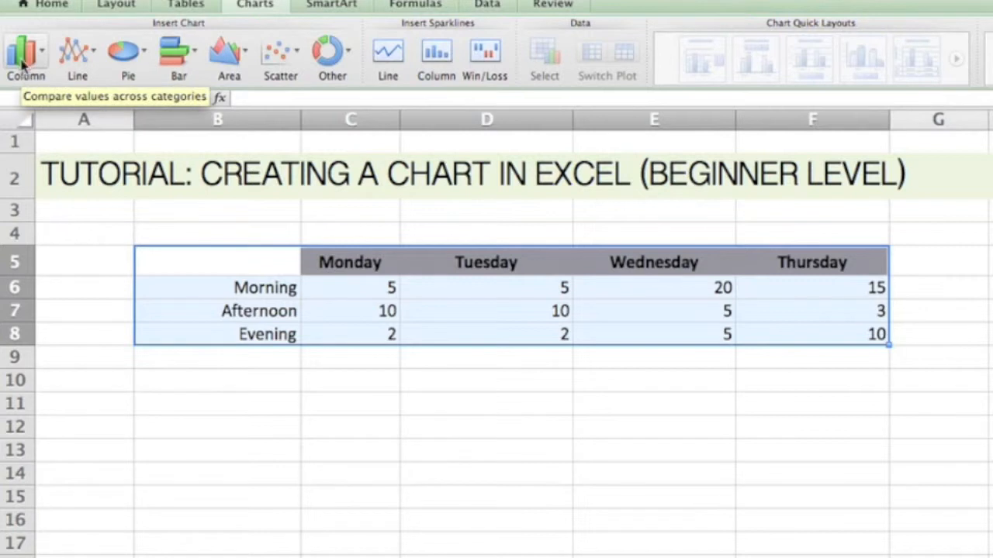
# - Insert a Clustered Column chart of the Morning, Afternoon and Evening values by day
pyautogui.click(25, 55)
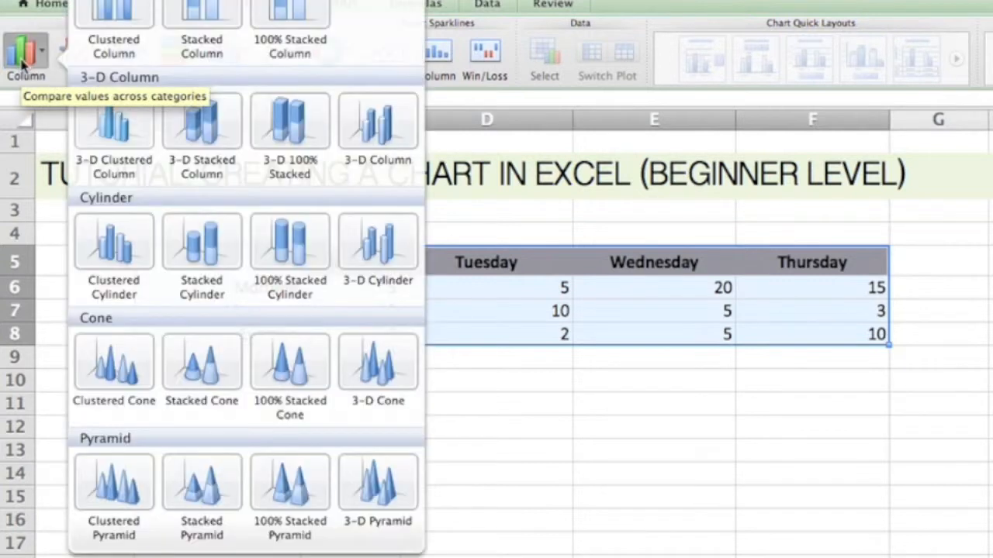
pyautogui.moveTo(114, 15)
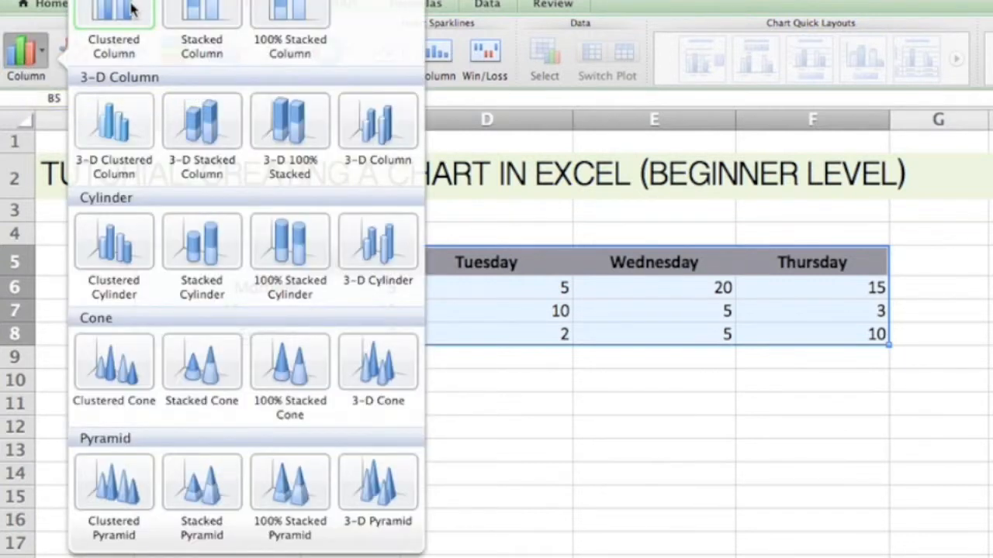
pyautogui.click(113, 15)
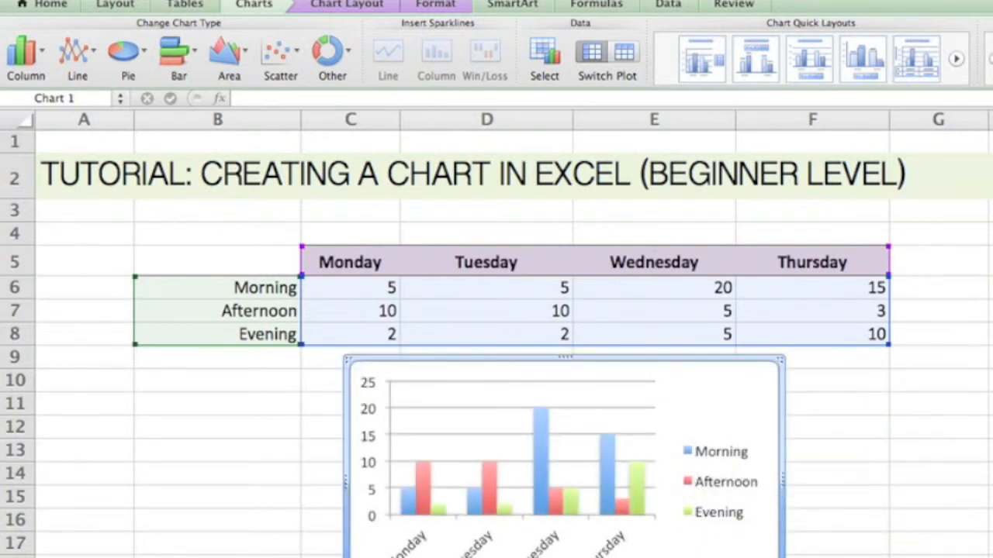
pyautogui.moveTo(438, 527)
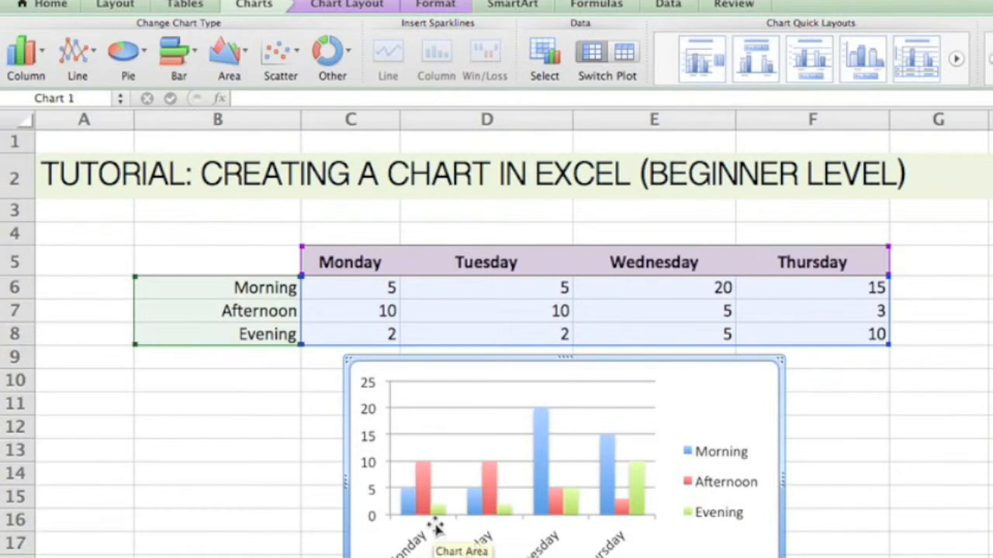
pyautogui.moveTo(566, 546)
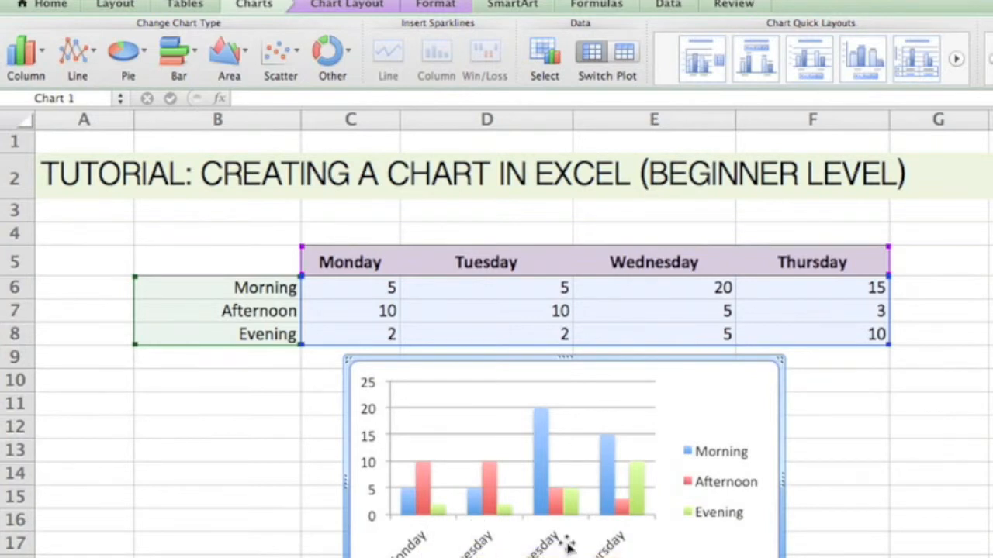
pyautogui.moveTo(720, 428)
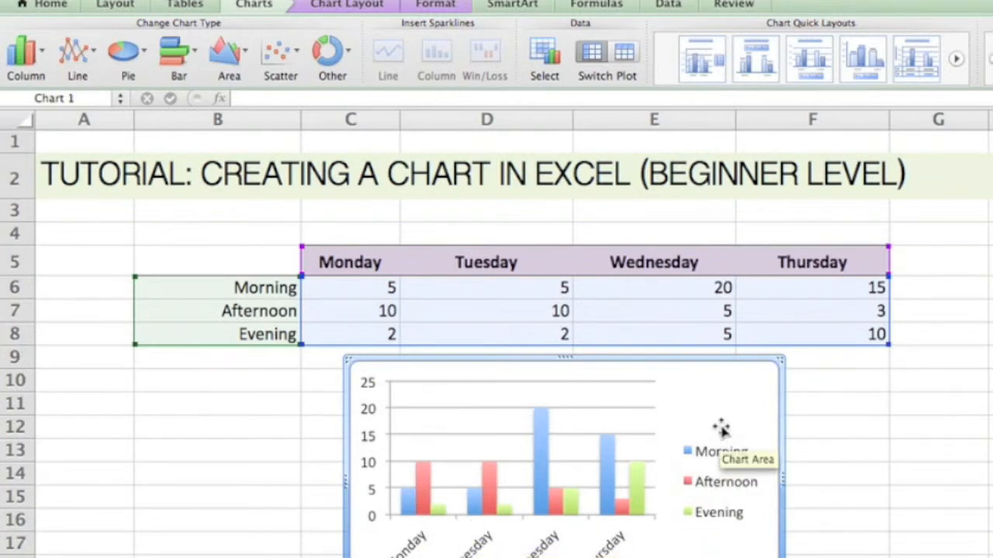
pyautogui.moveTo(794, 413)
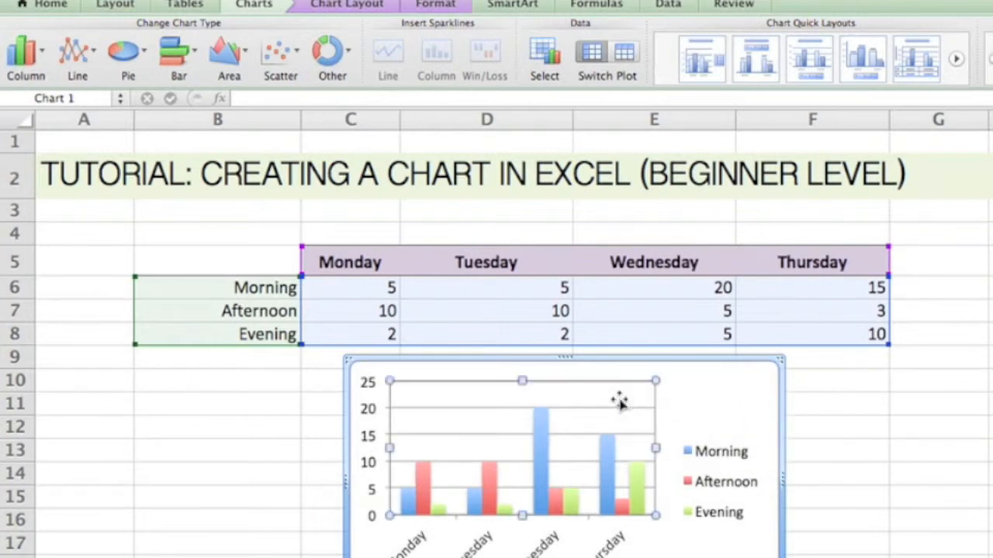
pyautogui.moveTo(621, 398)
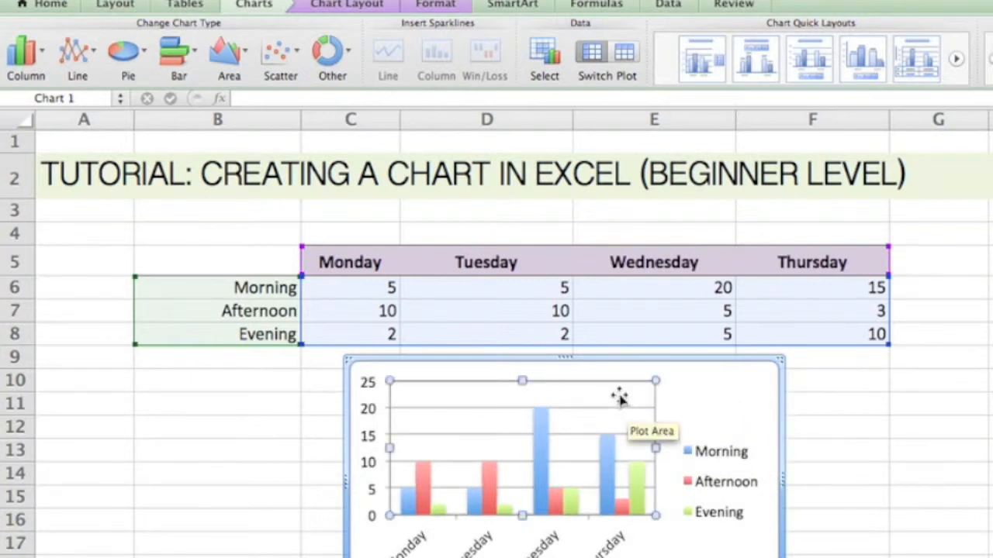
# - Apply a Chart Quick Layout that adds a title placeholder above the columns
pyautogui.click(701, 57)
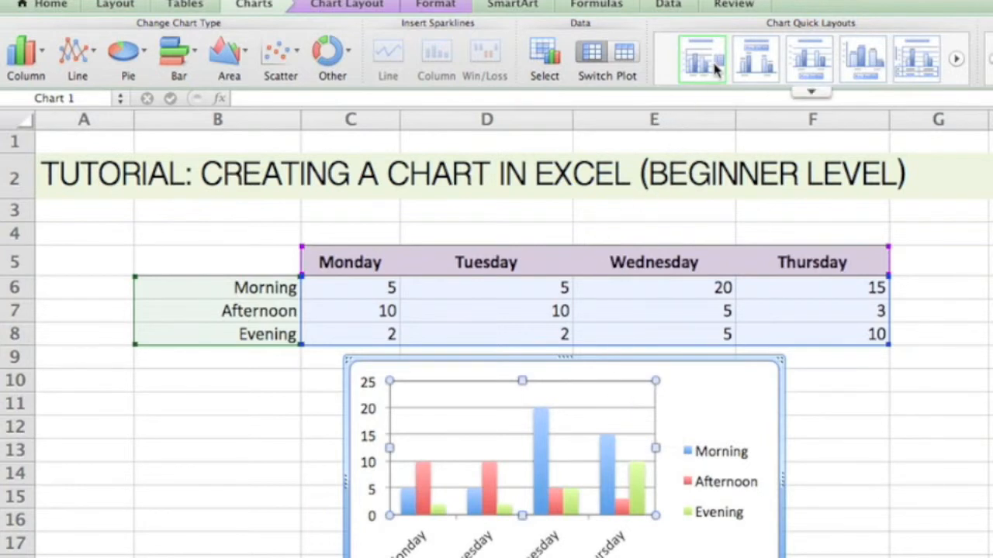
pyautogui.moveTo(702, 59)
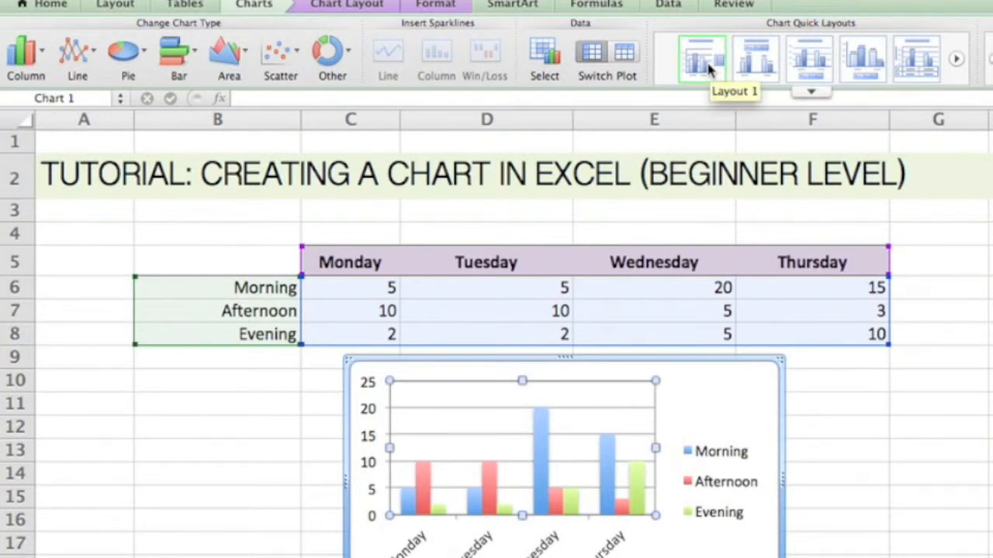
pyautogui.moveTo(957, 58)
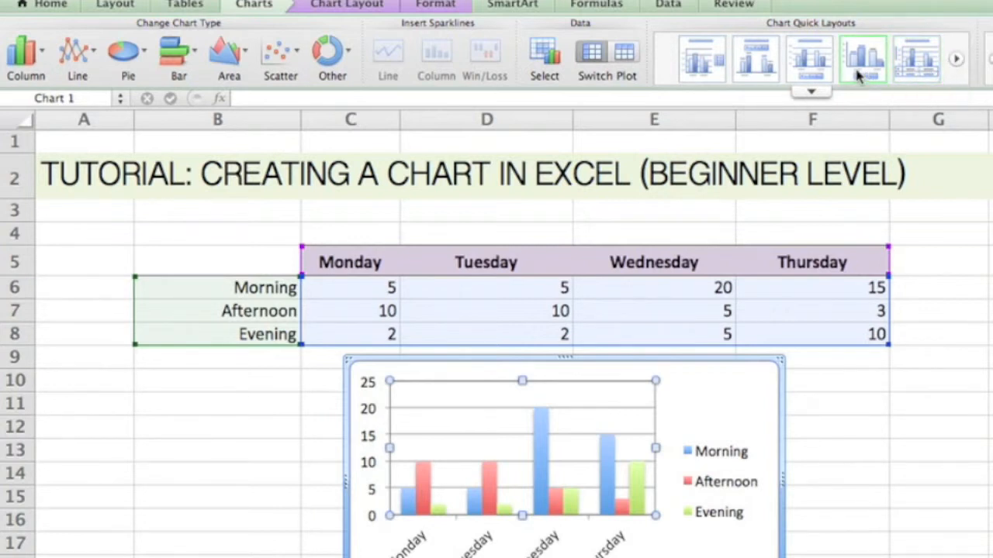
pyautogui.click(810, 59)
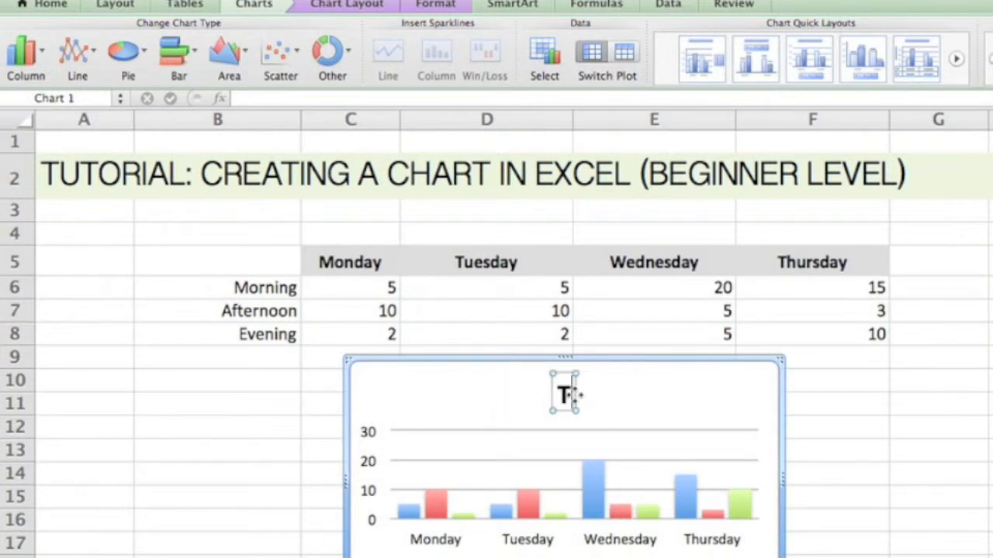
# - Title the chart 'Total Orders by Day' and deselect it
pyautogui.write('Total Orders by Day')
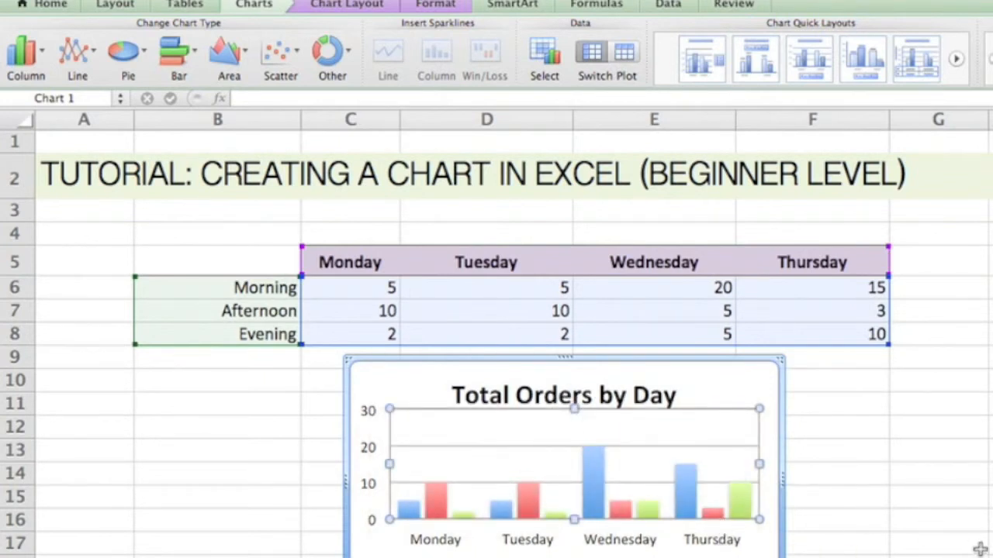
pyautogui.click(934, 520)
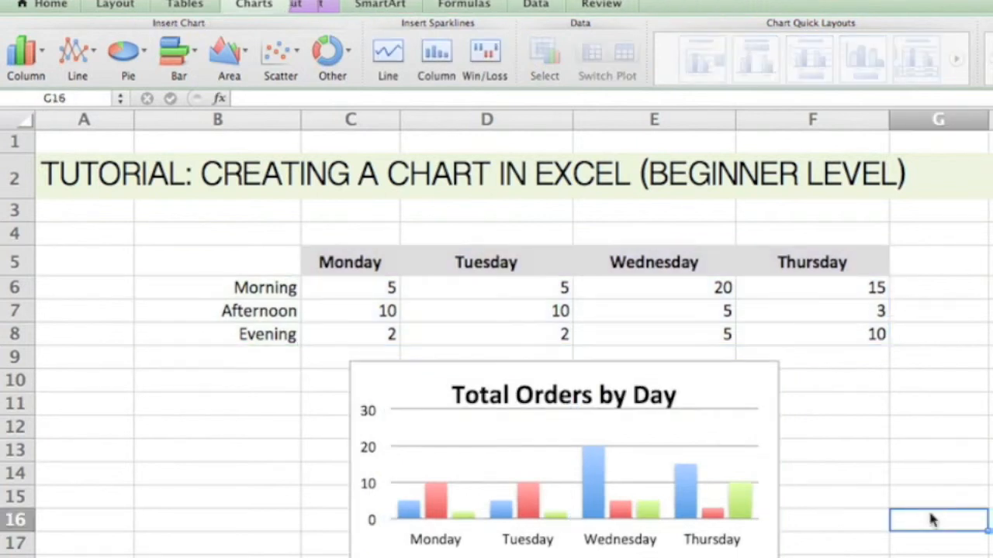
pyautogui.moveTo(659, 395)
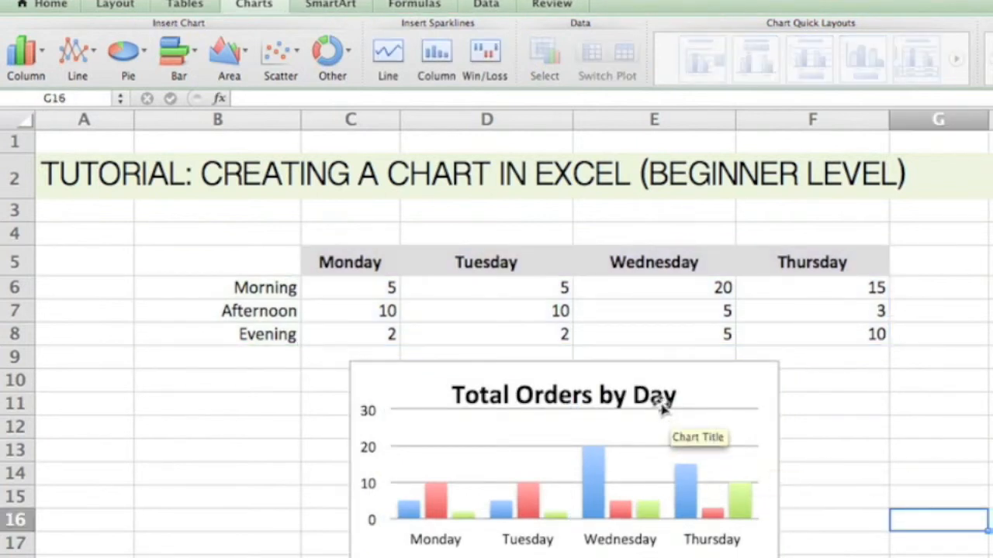